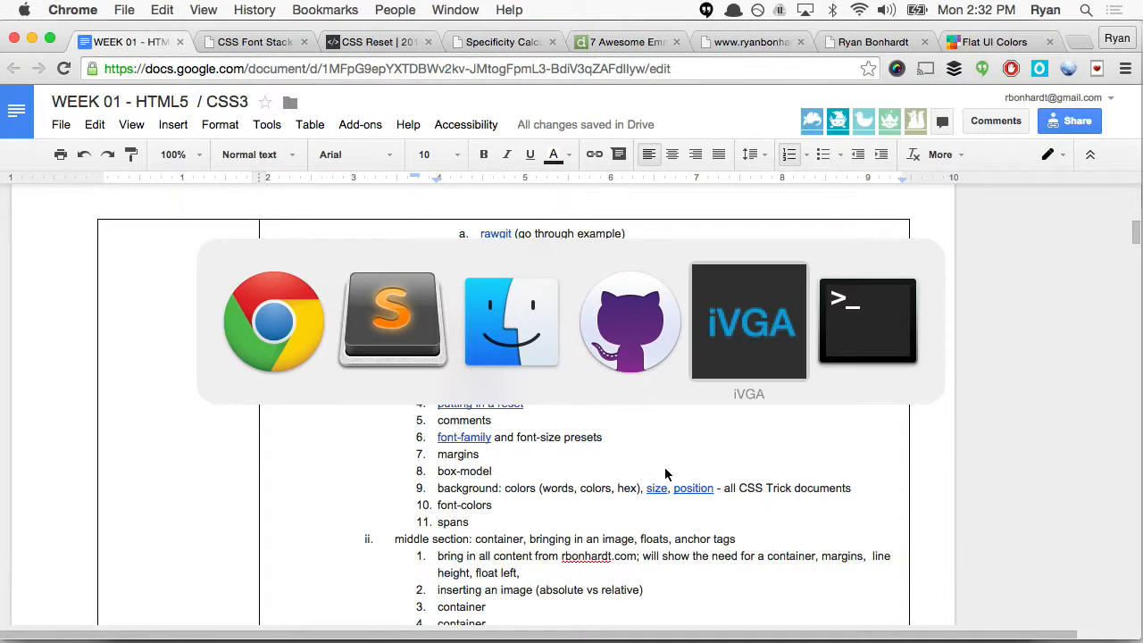
Step: Inspect the ryanbonhardt.com heading's .top h1 styles, selecting its #2ec371 colour value
click(750, 41)
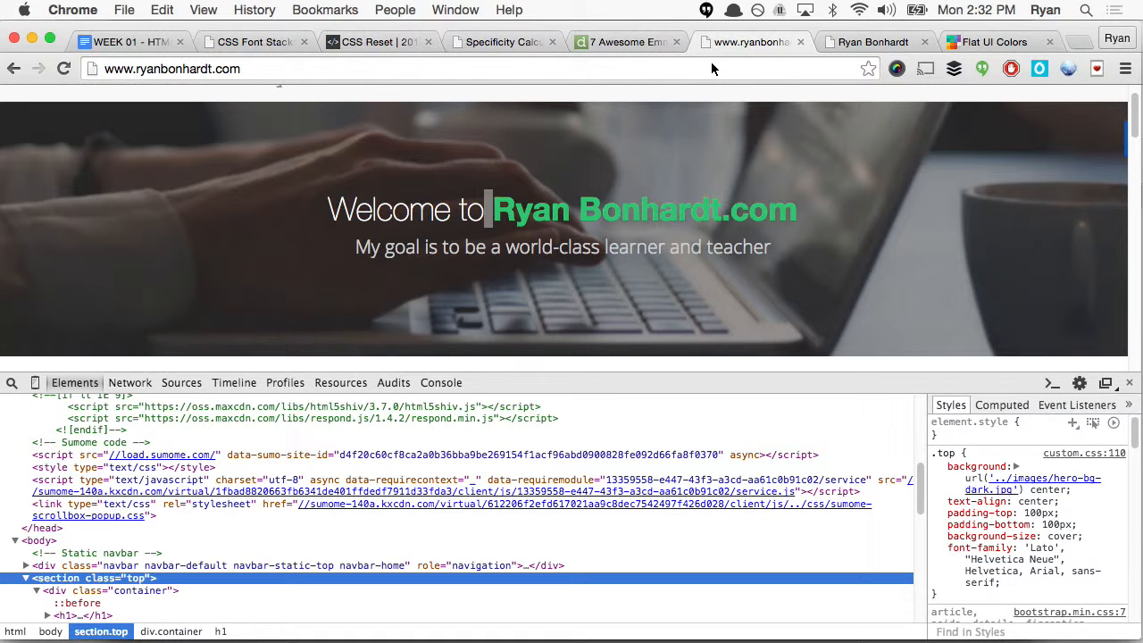
mouse_move(525, 221)
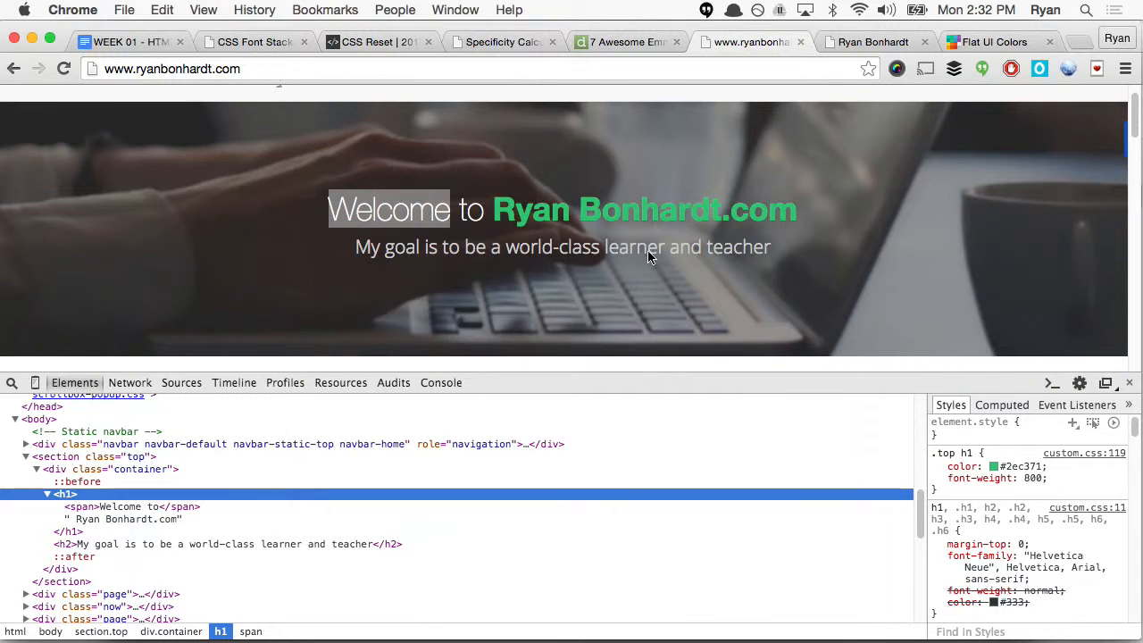
mouse_move(539, 225)
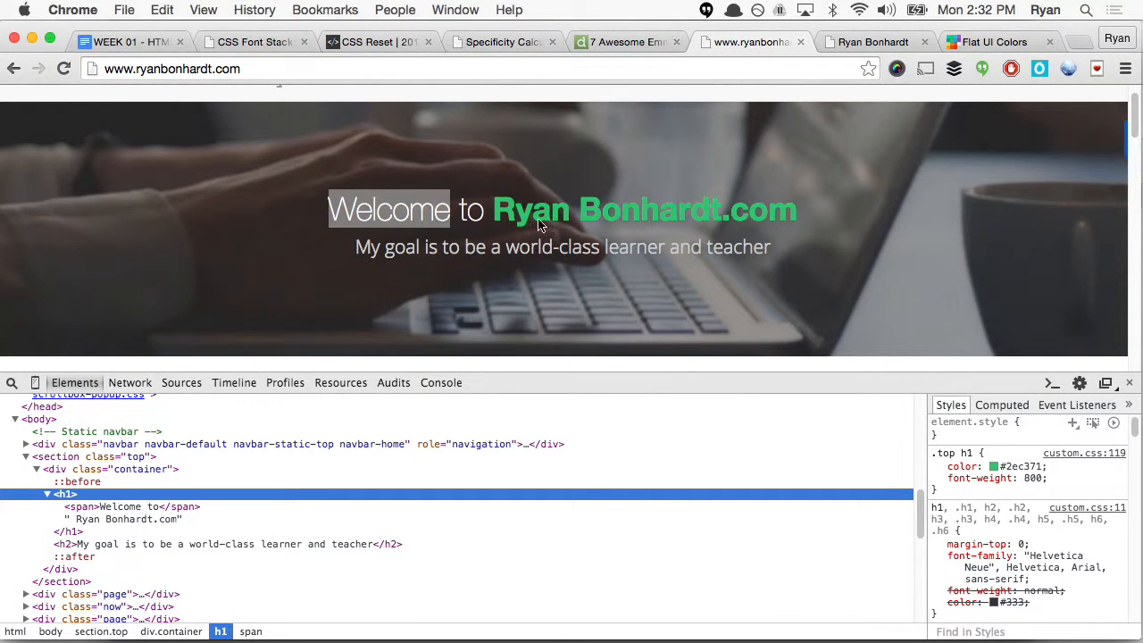
mouse_move(462, 241)
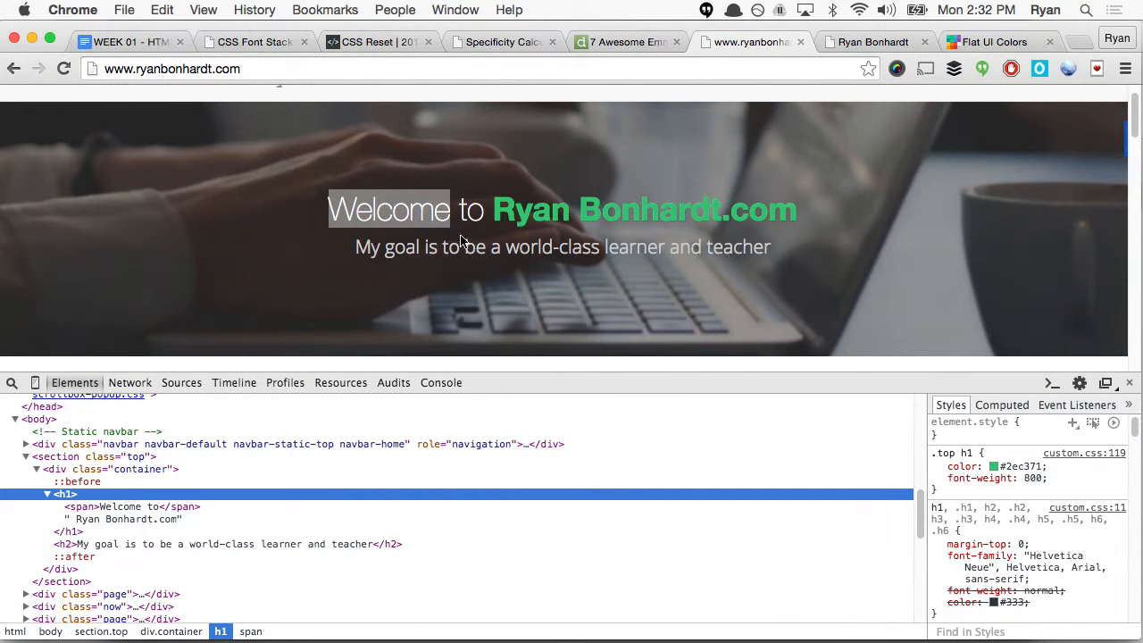
click(1009, 466)
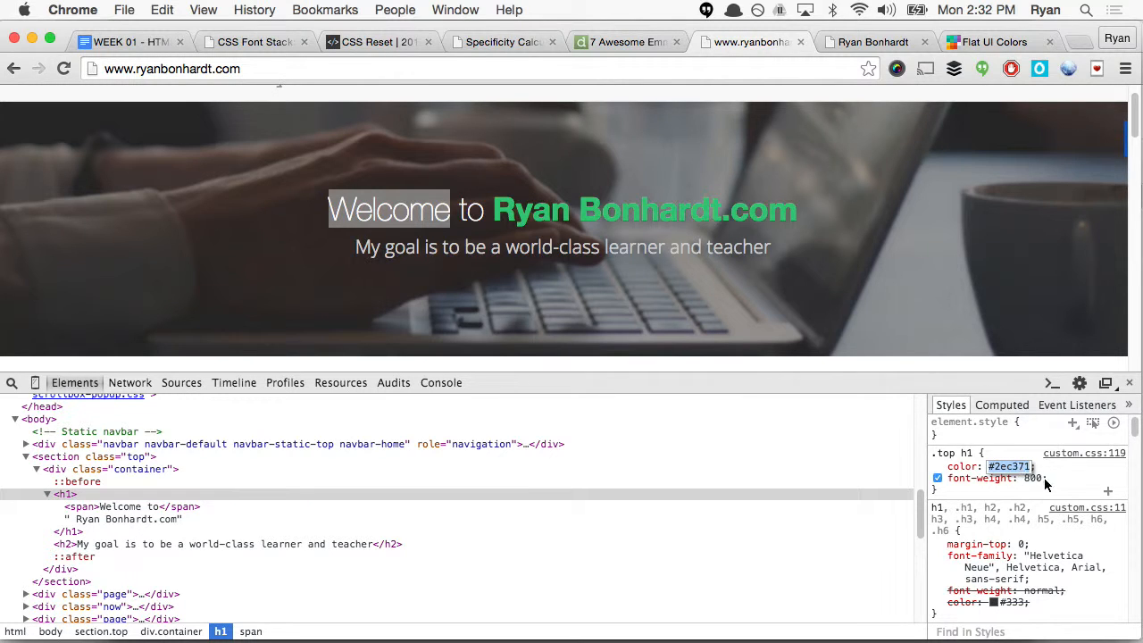
click(937, 466)
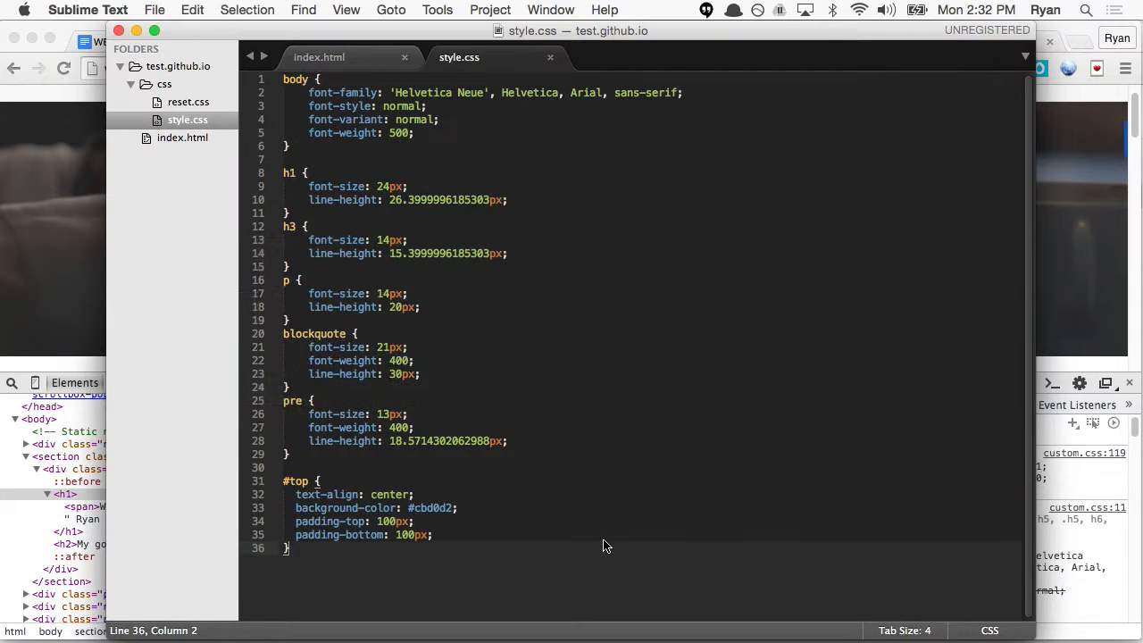
mouse_move(521, 533)
text(#)
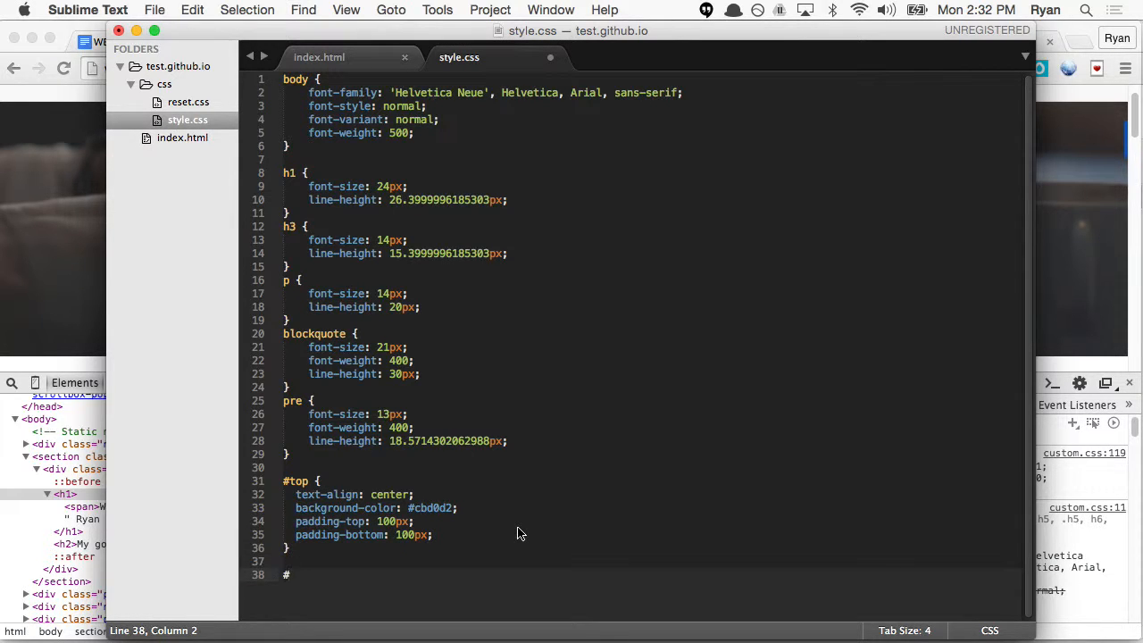
Step: Start a new #top selector on a line below the existing #top rule in style.css
text(top)
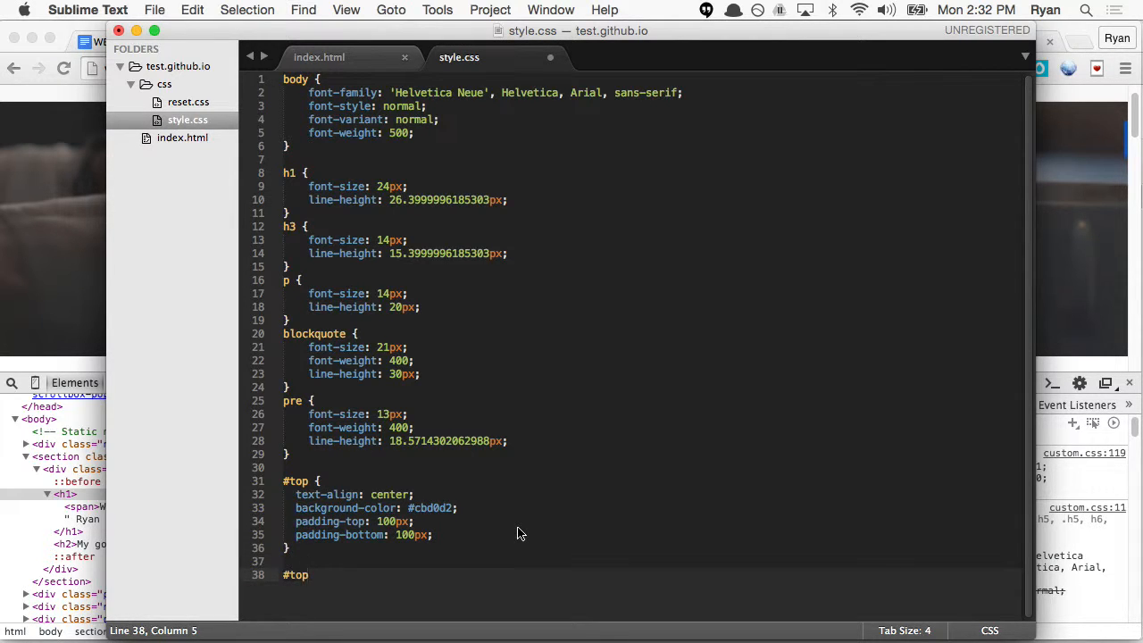